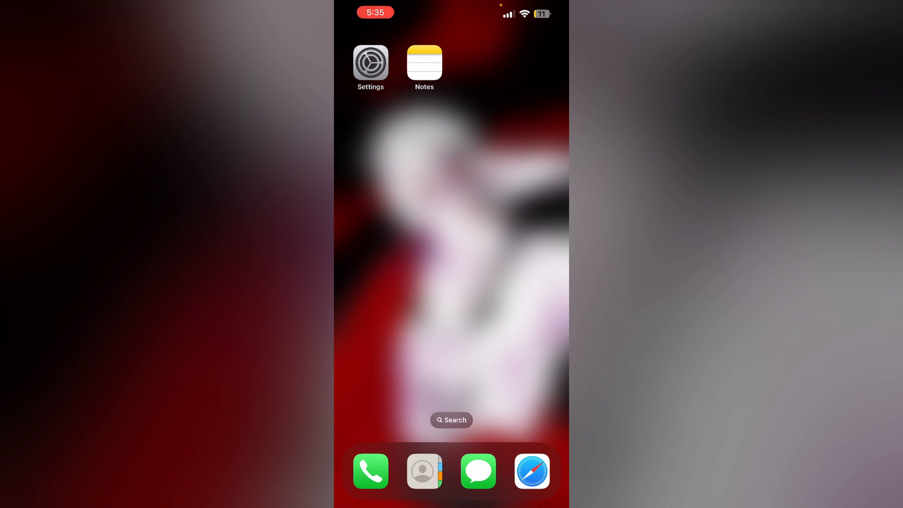
Step: Launch Notes from the Home Screen to show the iCloud Folders list
{"action": "left_click", "coordinate": [424, 472]}
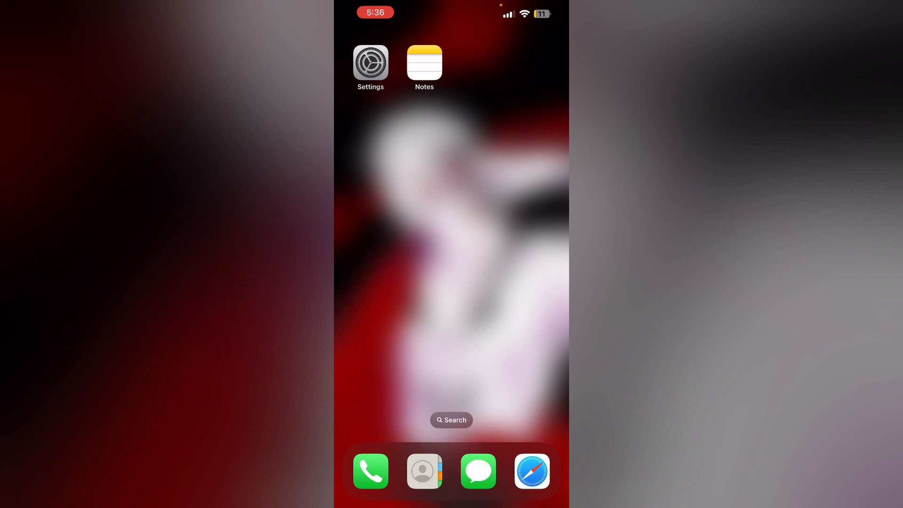
{"action": "left_click", "coordinate": [424, 63]}
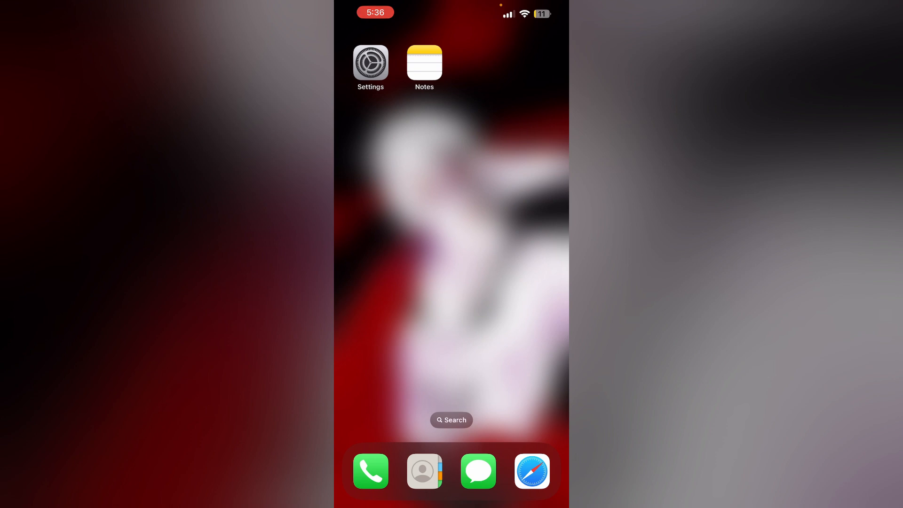
{"action": "left_click", "coordinate": [424, 62]}
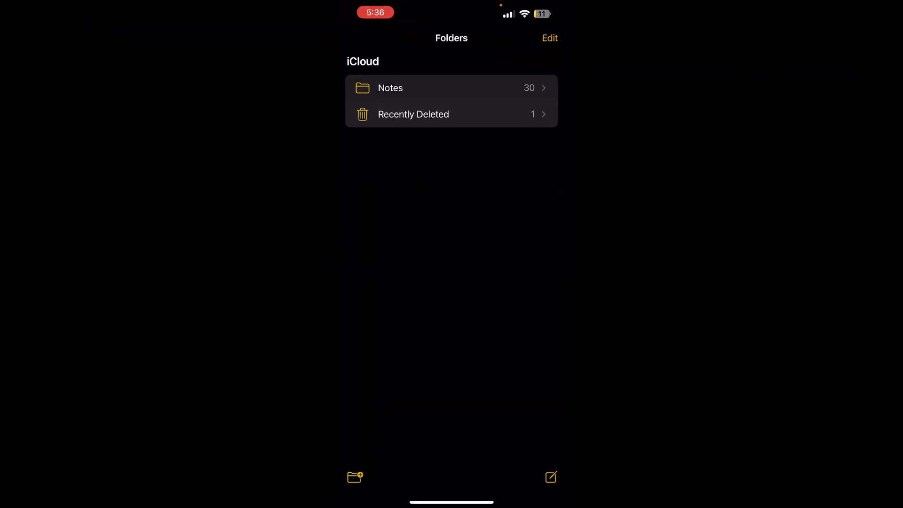